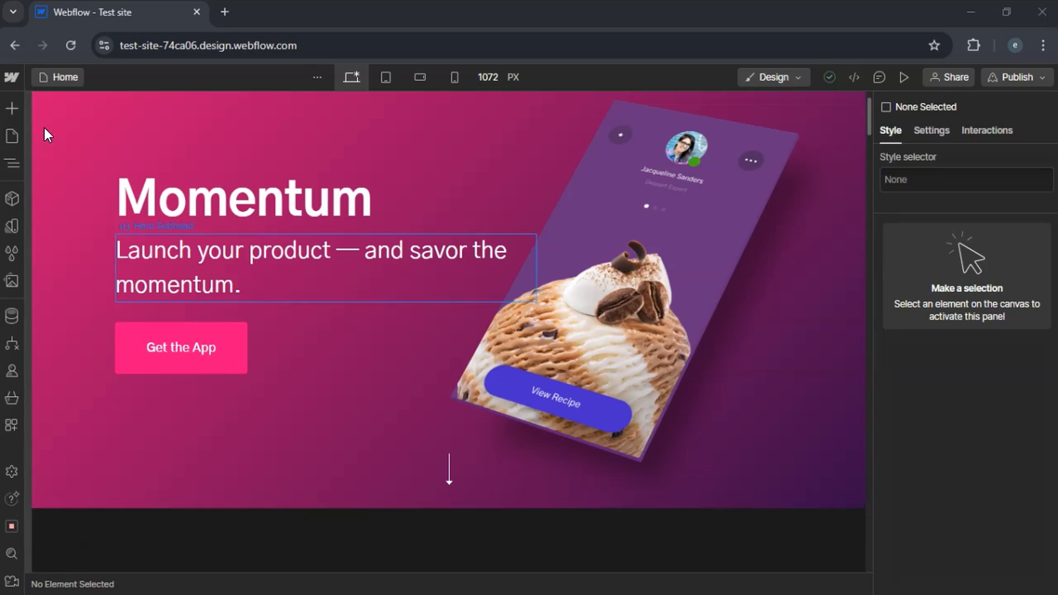
- Open the Add elements panel from the left toolbar to show the element categories
click(12, 108)
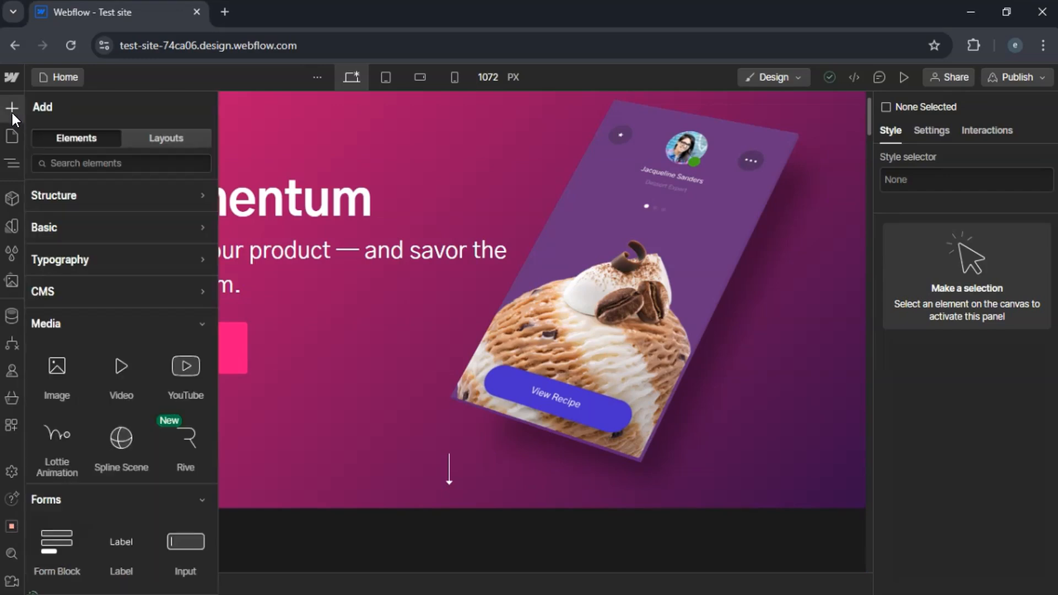
mouse_move(165, 273)
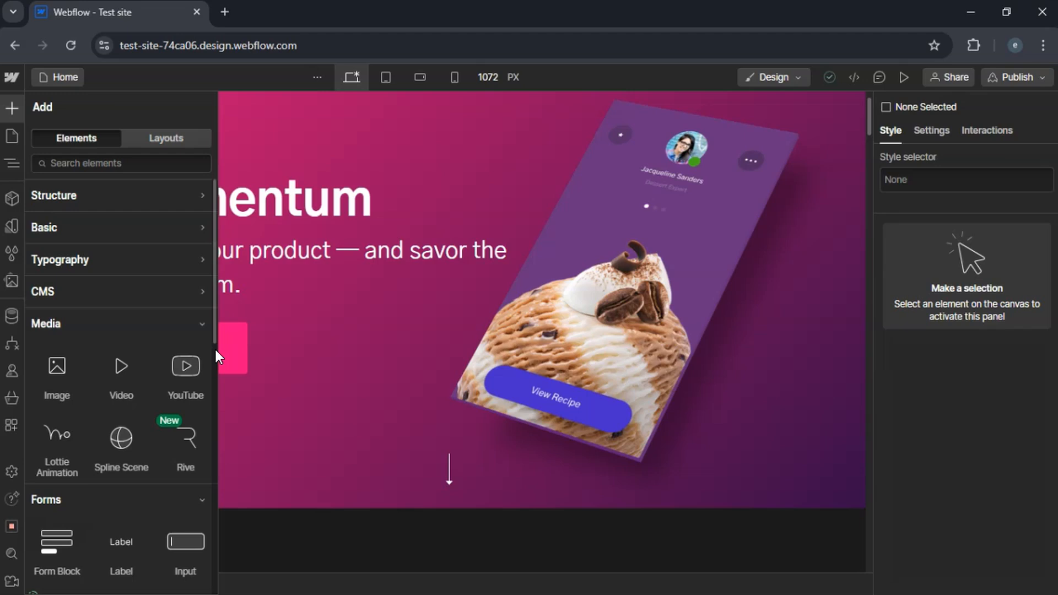
mouse_move(219, 327)
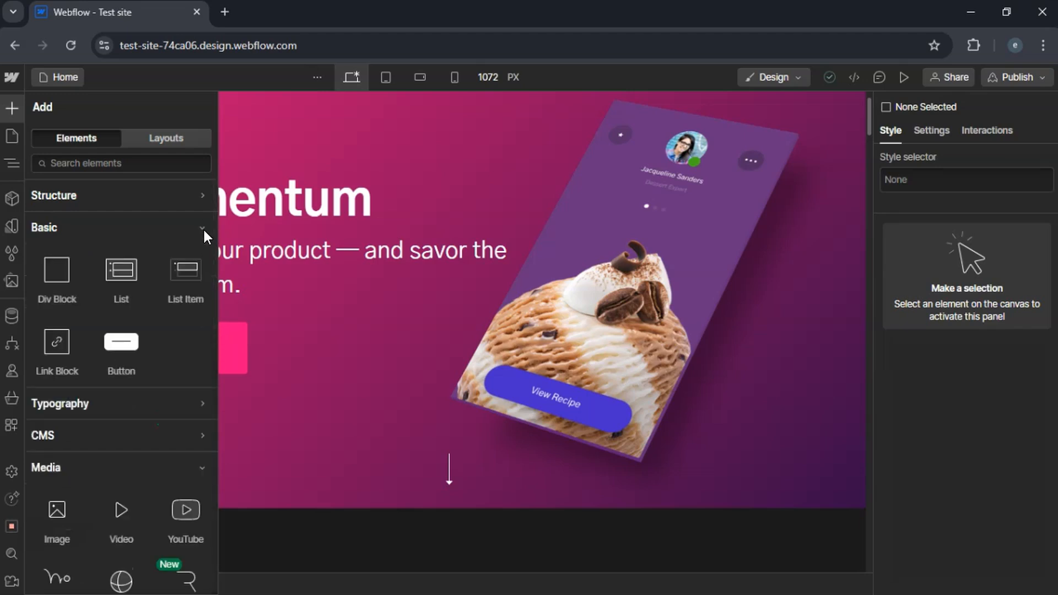
mouse_move(57, 270)
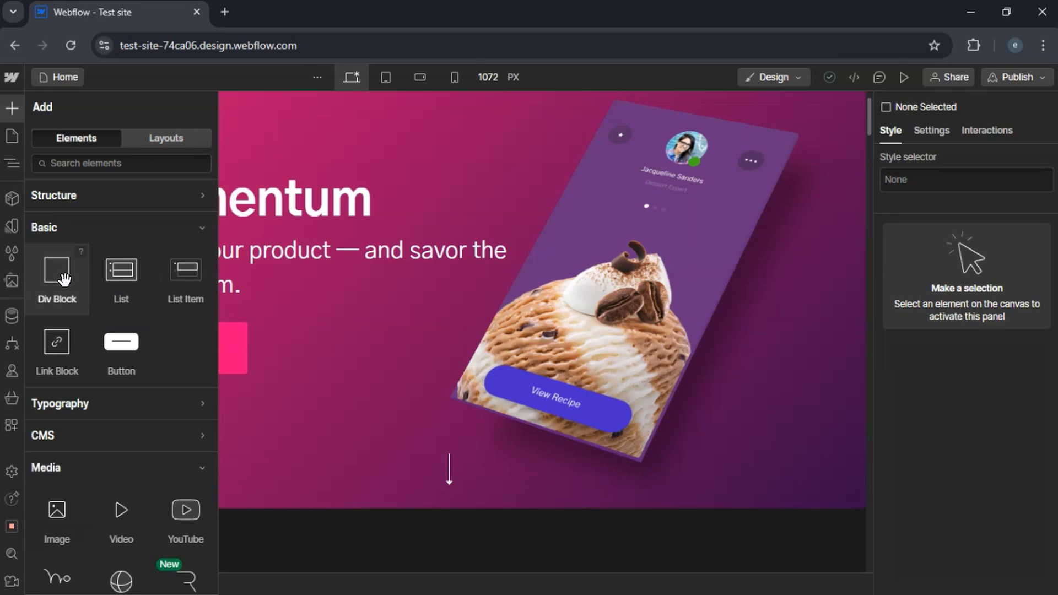
- Drop a Div Block into the hero as PageTransitionOverlay, fixed with all offsets 0%
drag(57, 270, 283, 255)
text(PageTransitionOverlay)
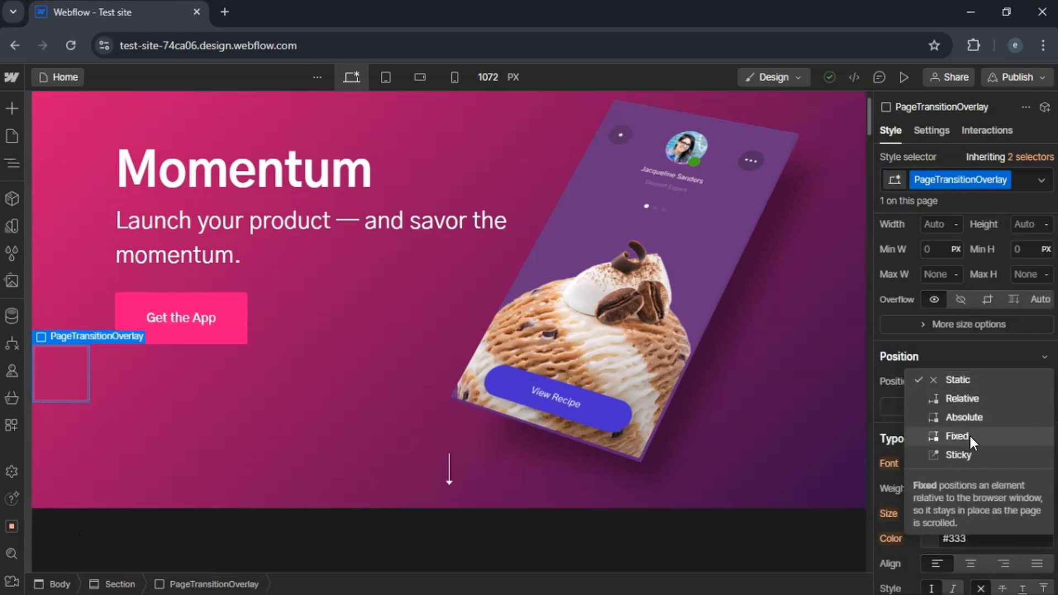
click(956, 436)
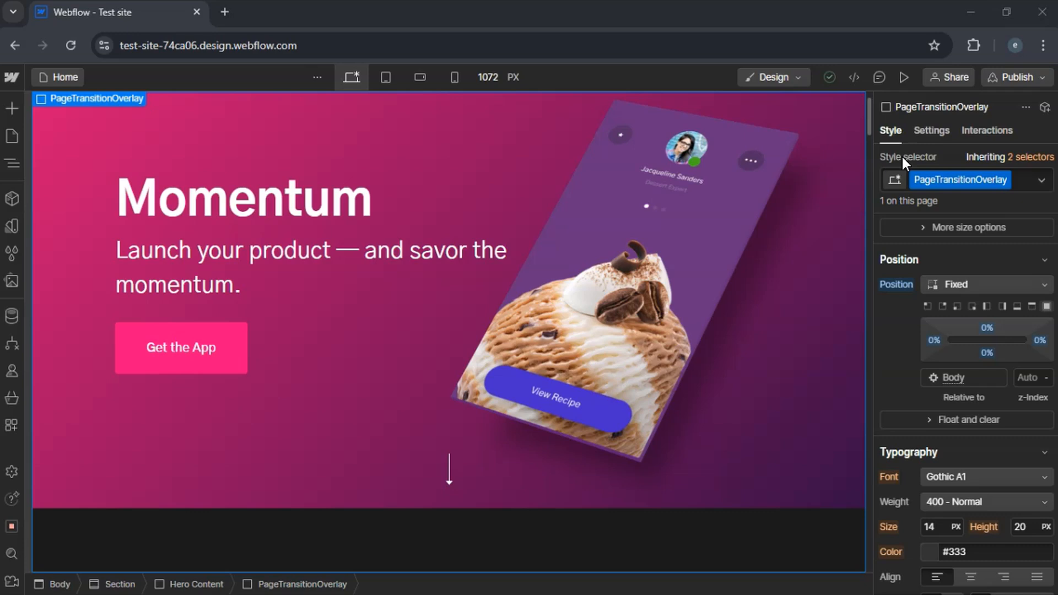
- Add a Page load trigger to the overlay in the Interactions panel
click(986, 130)
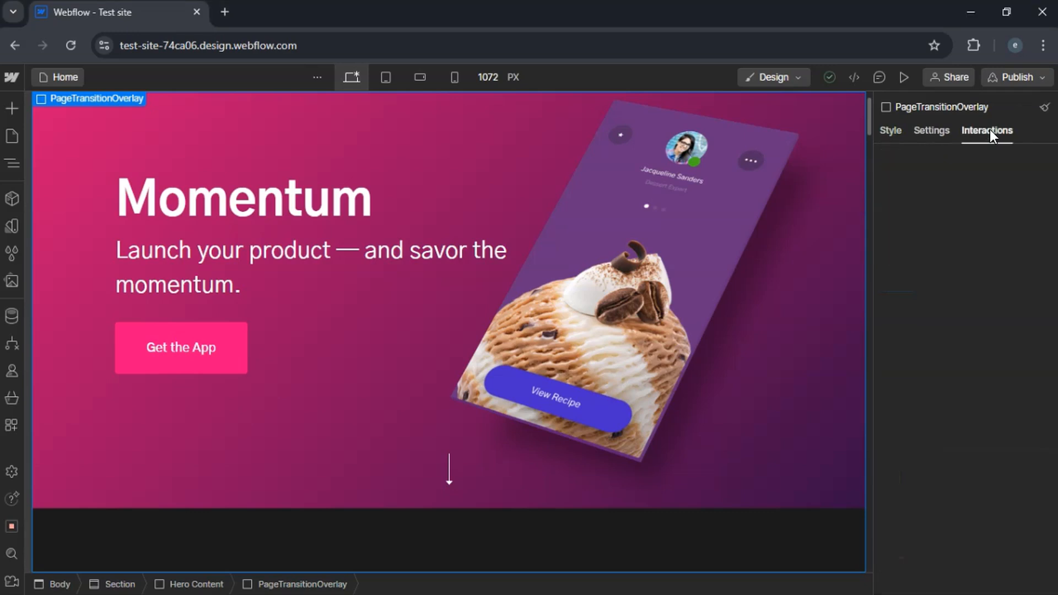
click(986, 130)
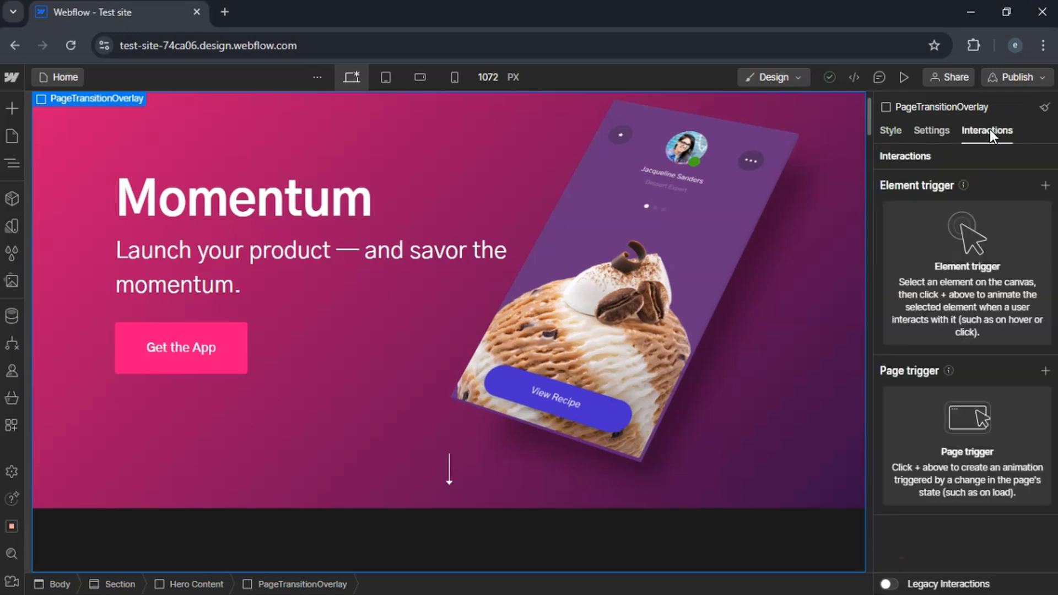
mouse_move(1045, 187)
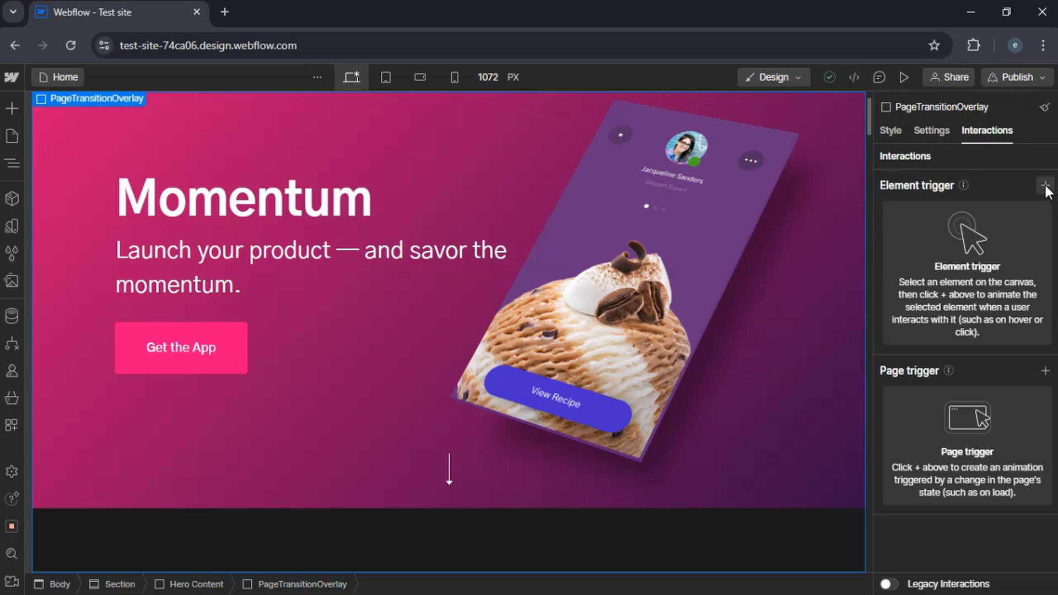
click(1045, 186)
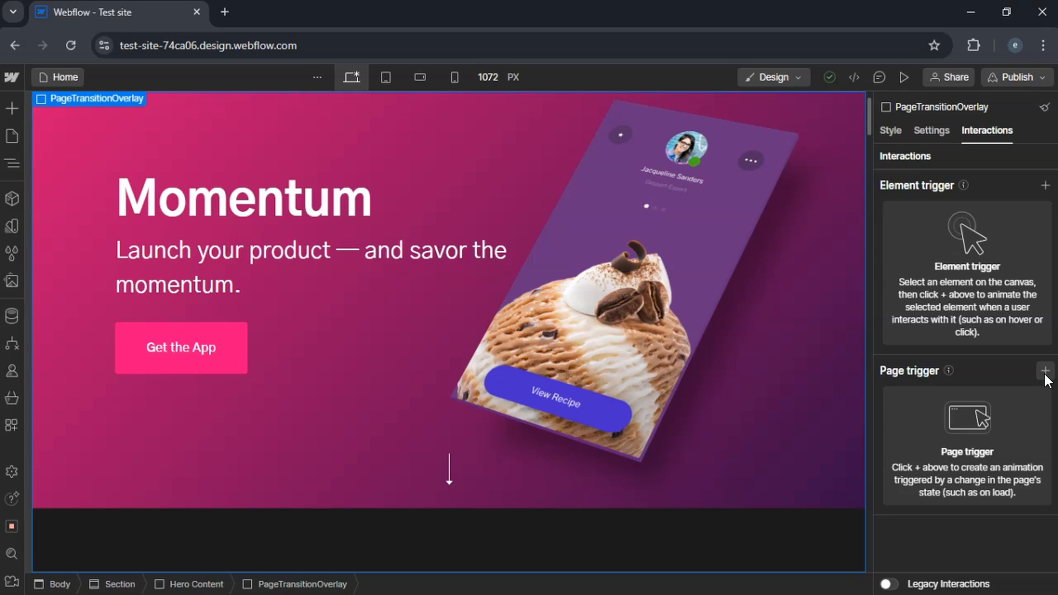
click(1044, 371)
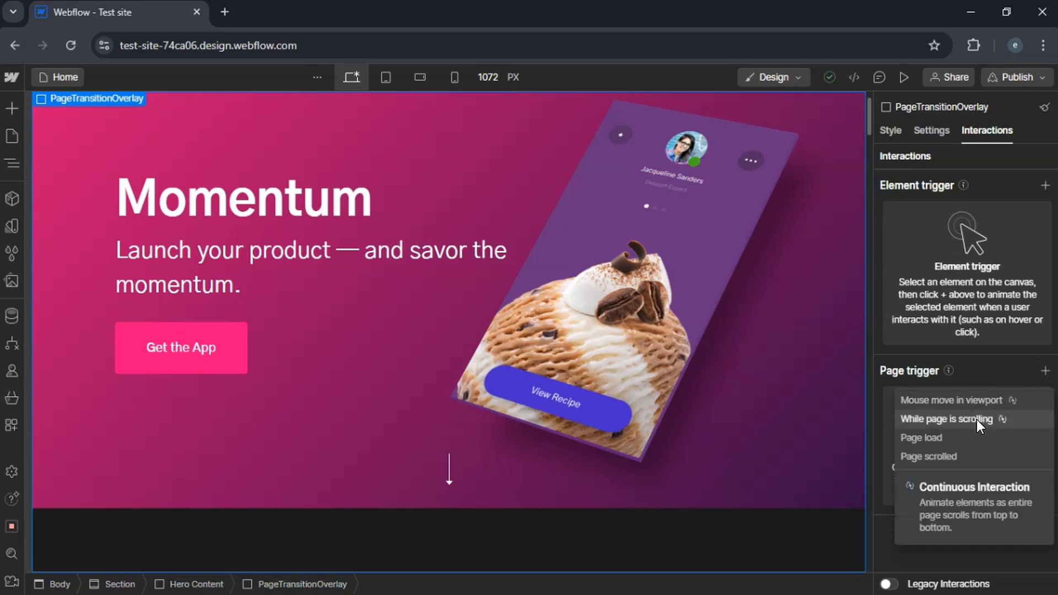
click(920, 437)
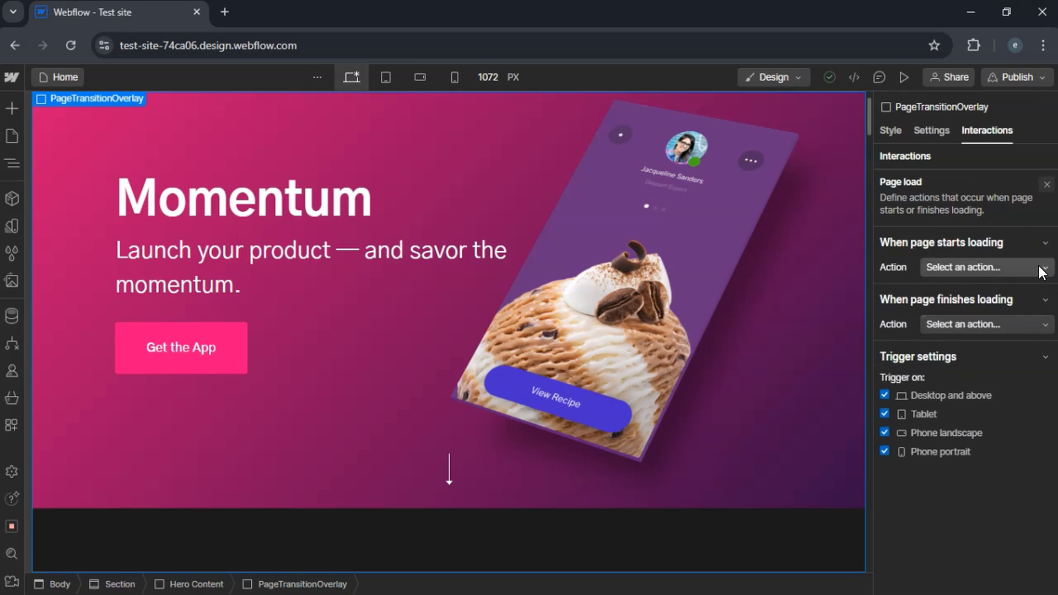
- Make the page-start-loading action start the Page load animation
click(981, 267)
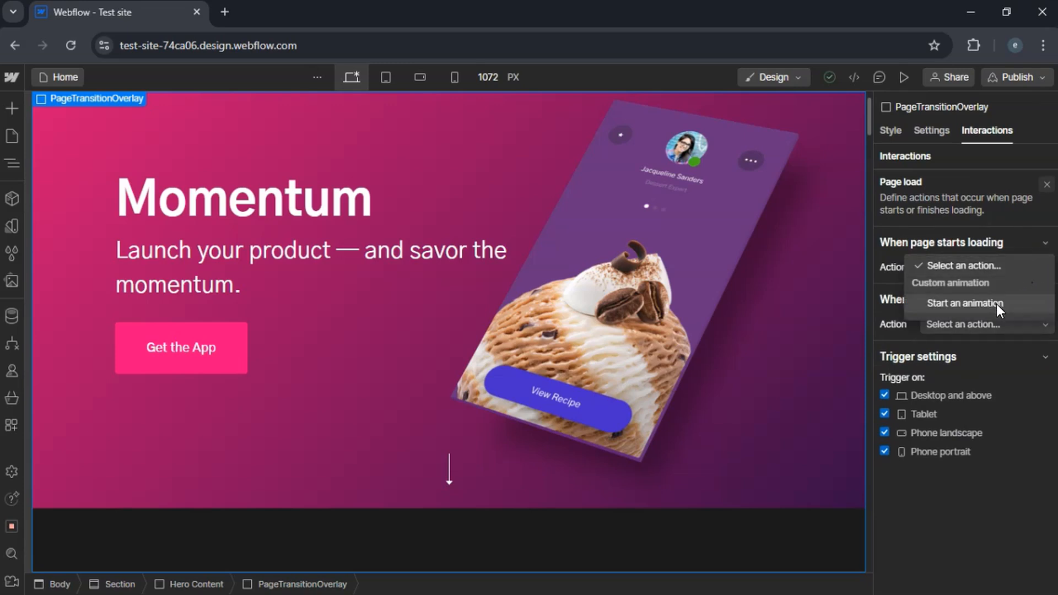
click(964, 302)
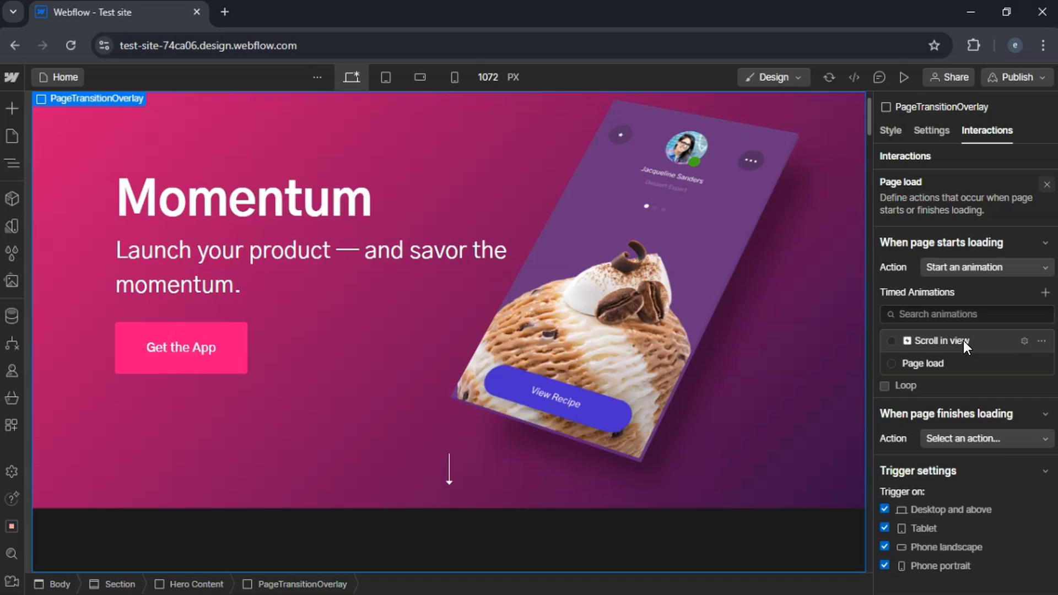
click(921, 363)
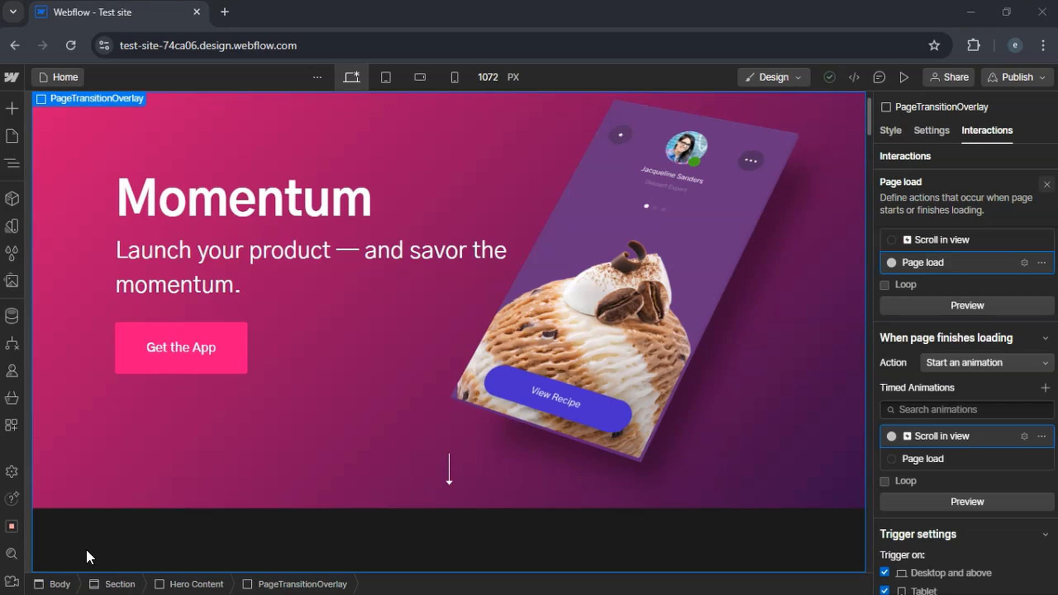
mouse_move(367, 481)
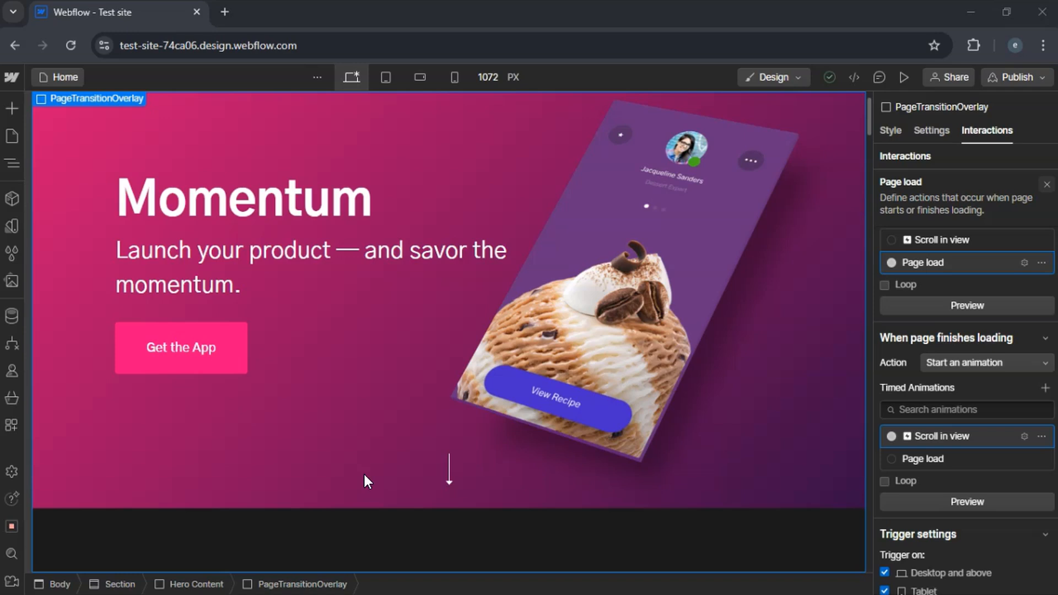
mouse_move(1040, 301)
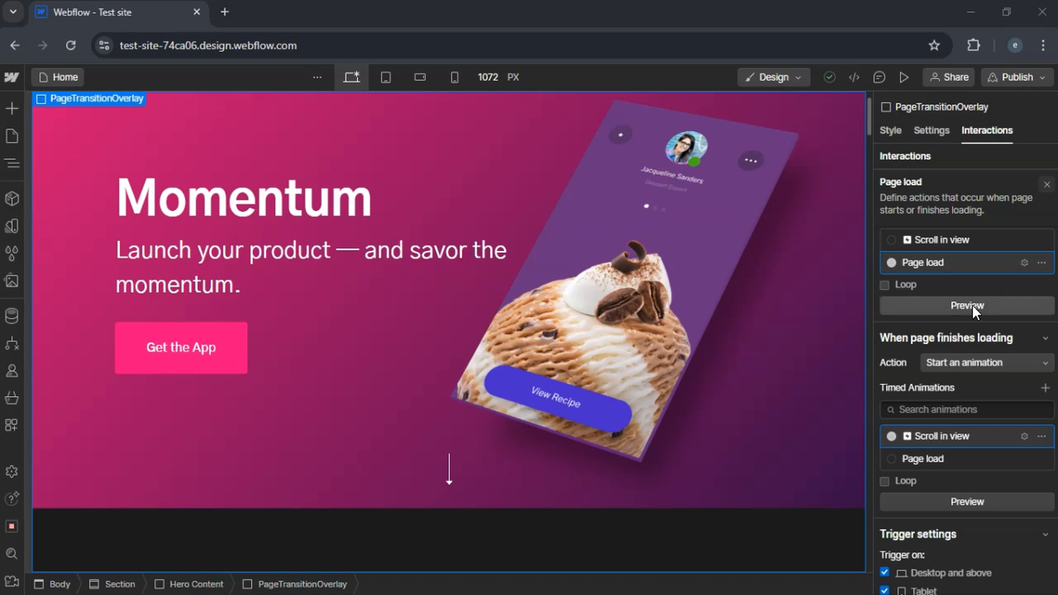
click(965, 304)
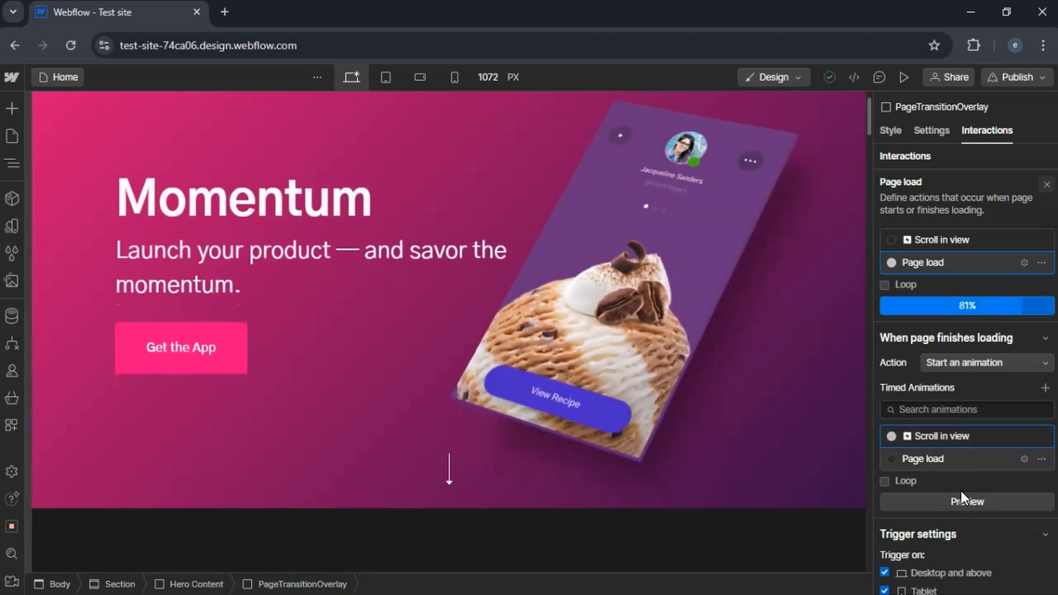
click(966, 501)
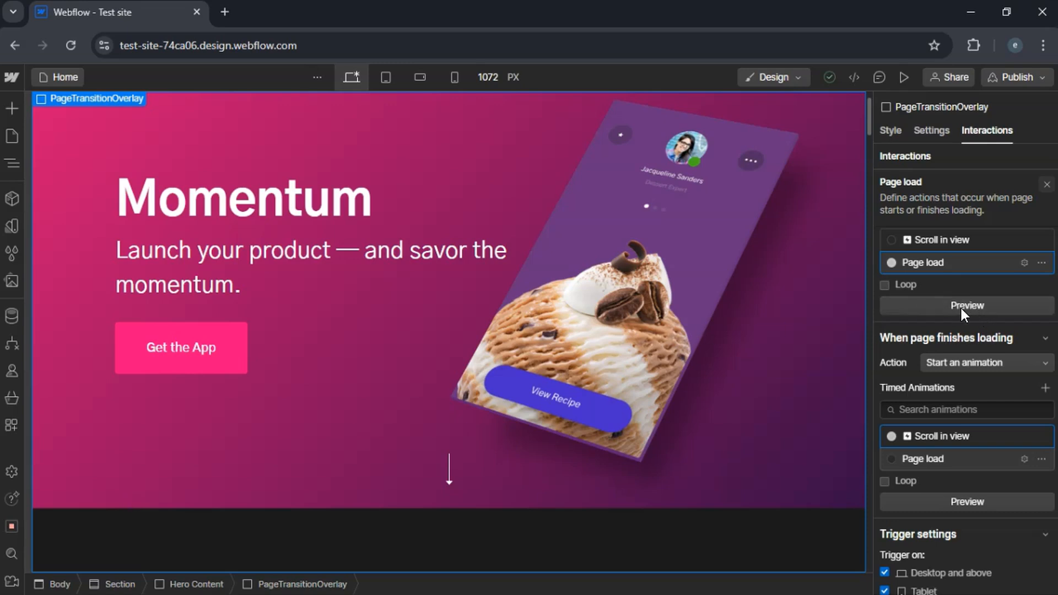
click(965, 304)
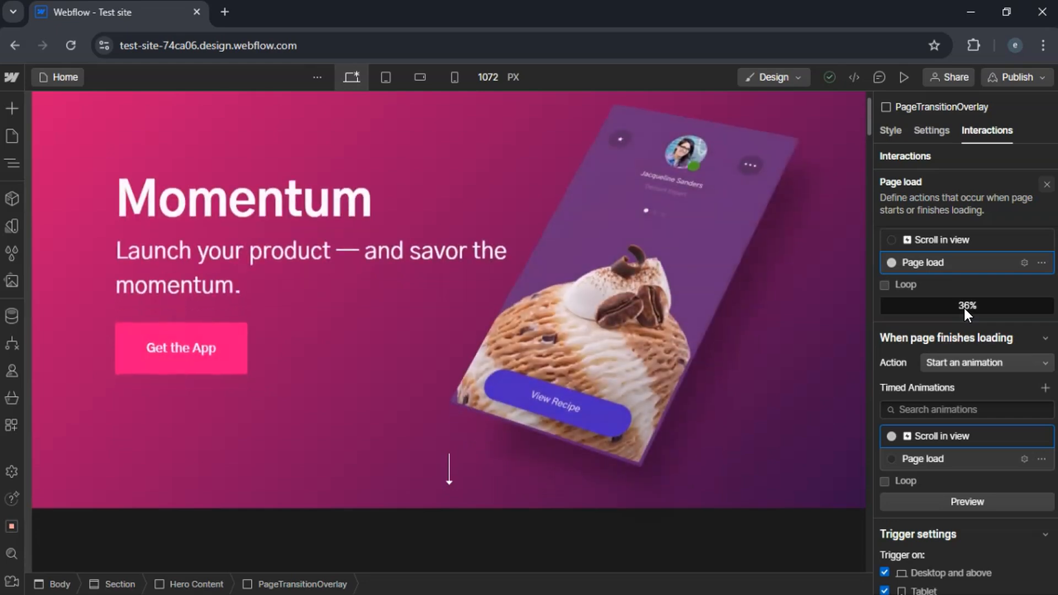